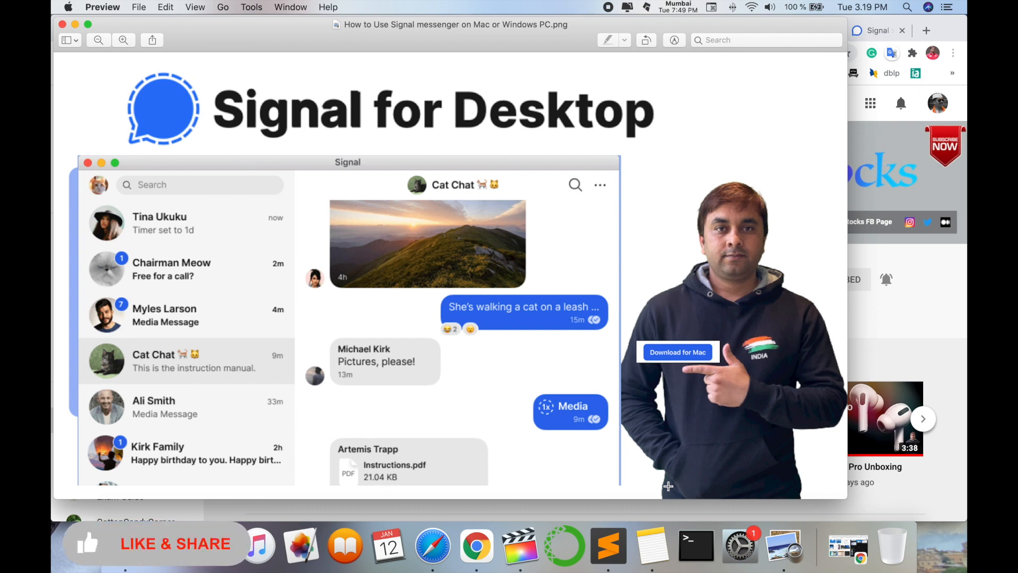
mouse_move(97, 551)
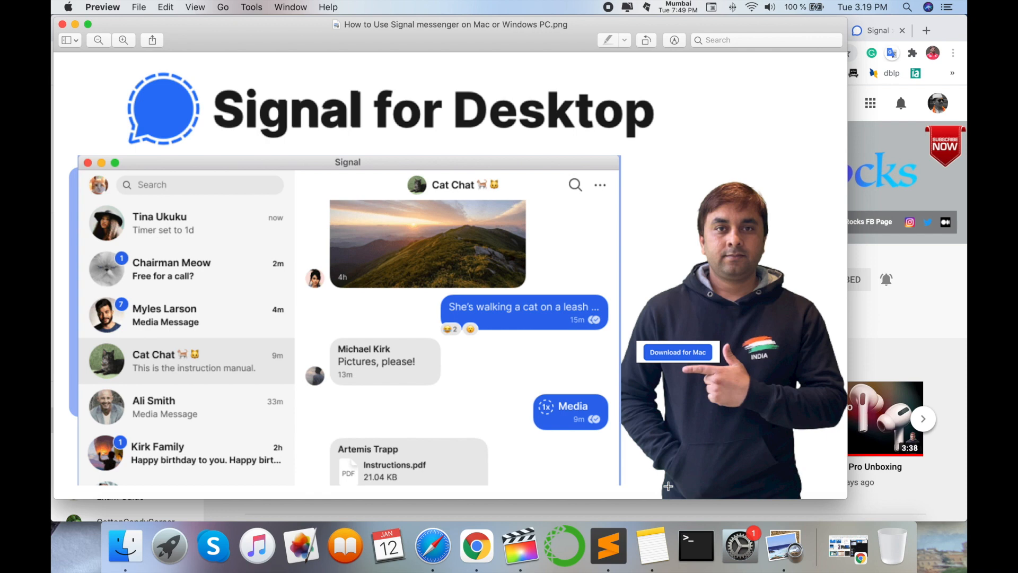
mouse_move(936, 405)
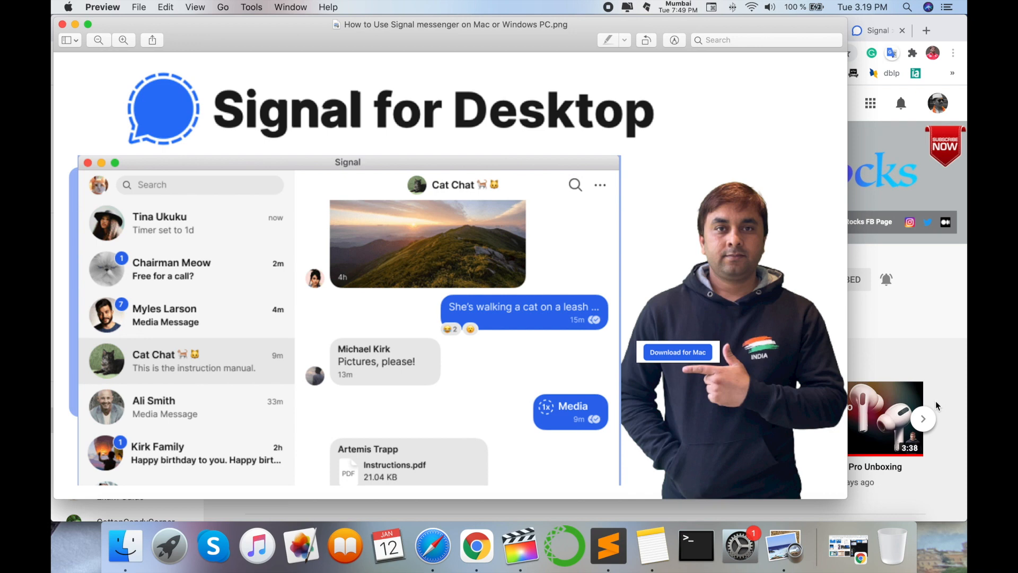
Step: Bring the Chrome window with the YouTube channel page in front of Preview
left_click(807, 30)
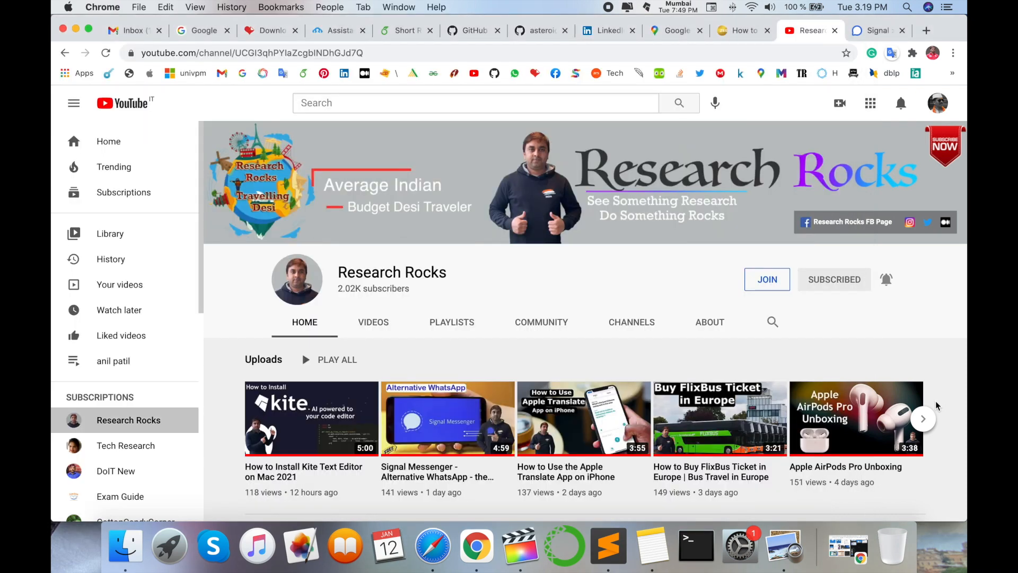
Step: Switch from the YouTube channel to the Signal download page
left_click(872, 30)
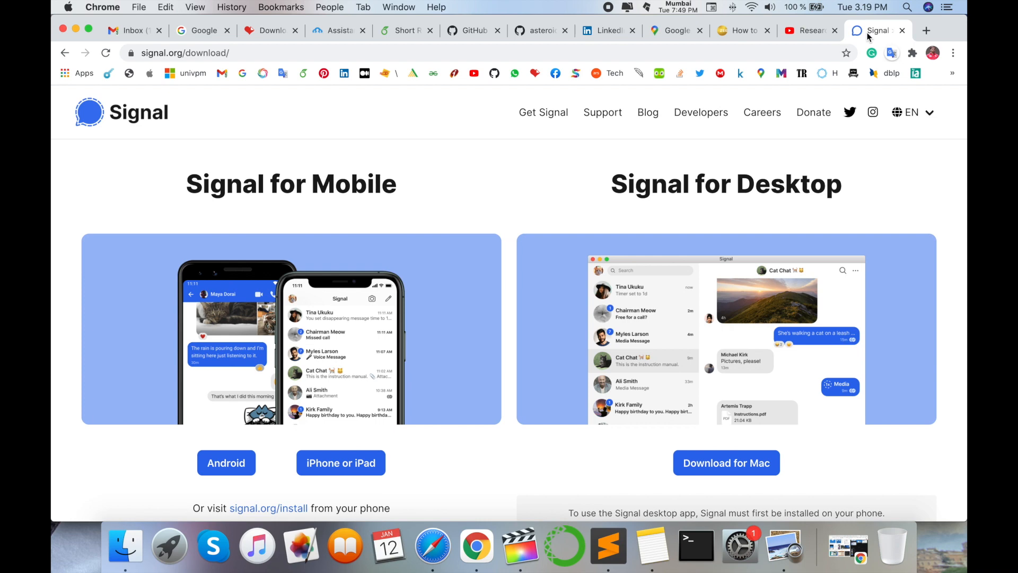
Step: Start the Signal Desktop download for Mac and bring up a Finder window
scroll("down", 3)
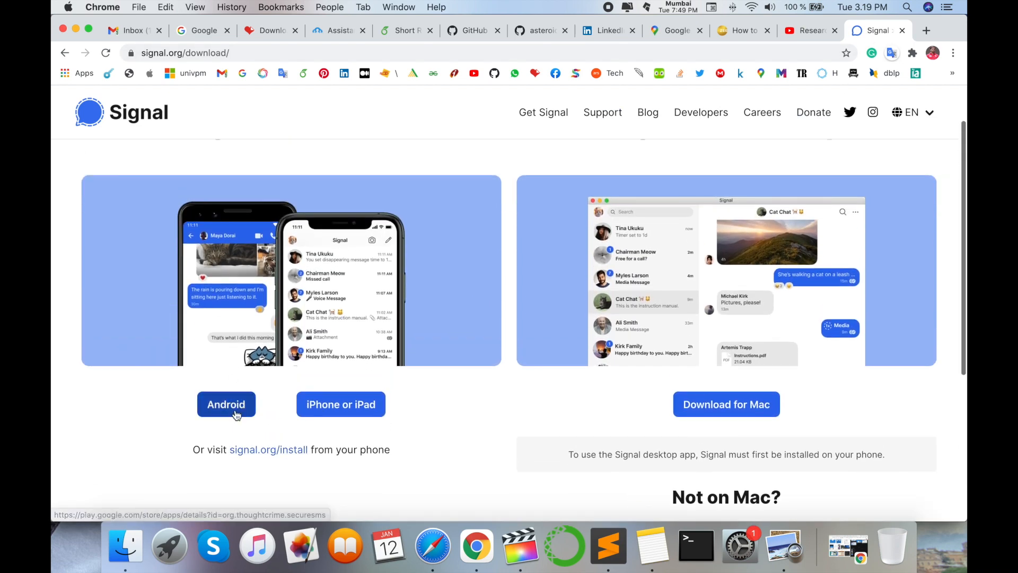
mouse_move(340, 404)
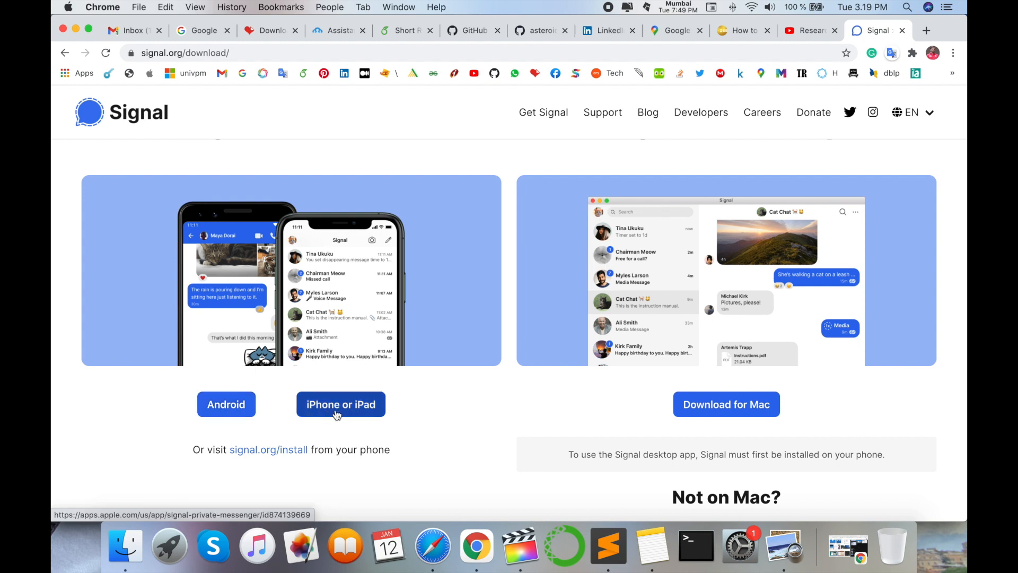
scroll("down", 3)
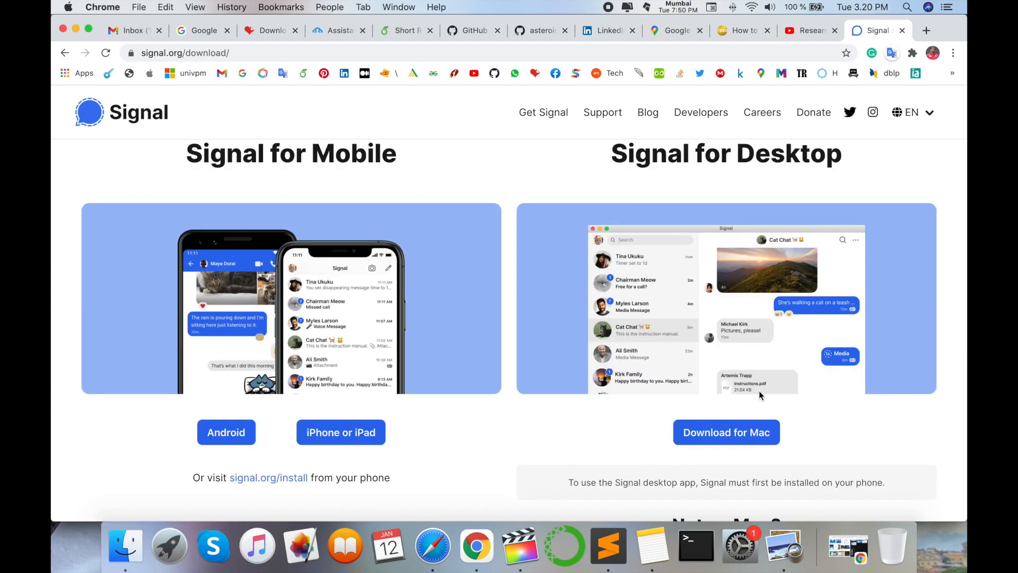
mouse_move(725, 433)
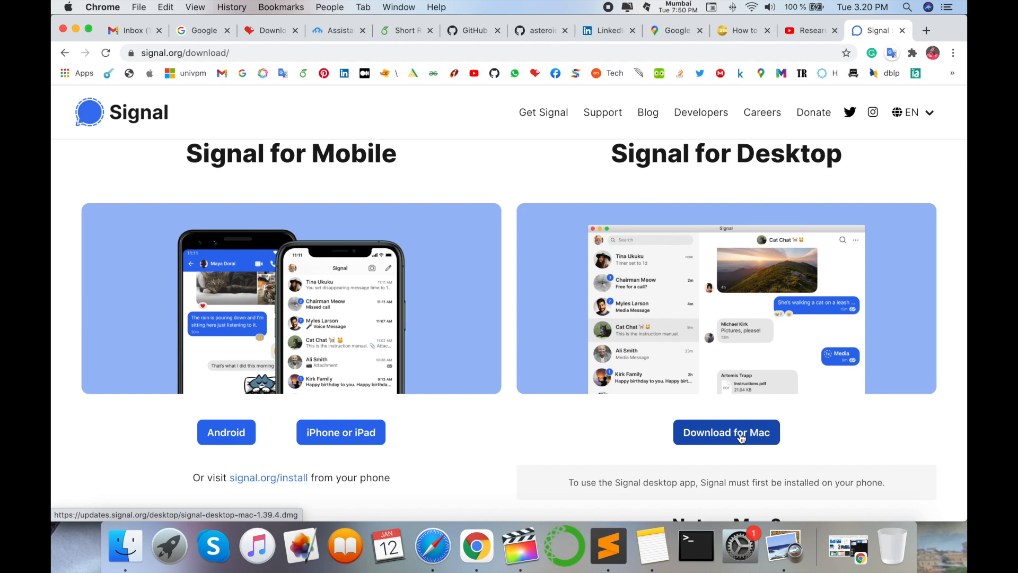
left_click(725, 432)
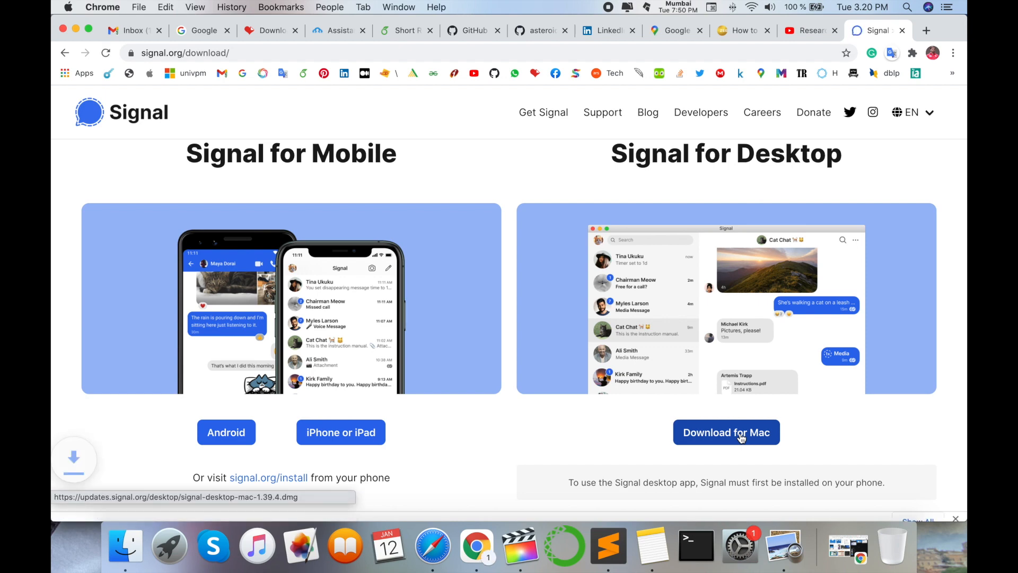
left_click(725, 431)
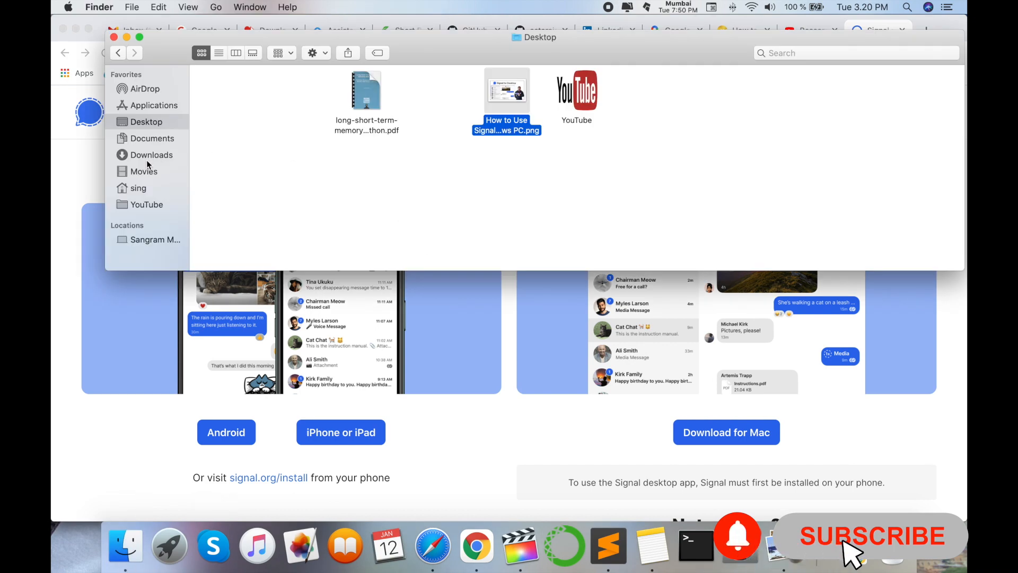
Step: Mount signal-desktop-mac-1.39.4.dmg from Downloads and copy Signal into Applications, then launch it
left_click(152, 155)
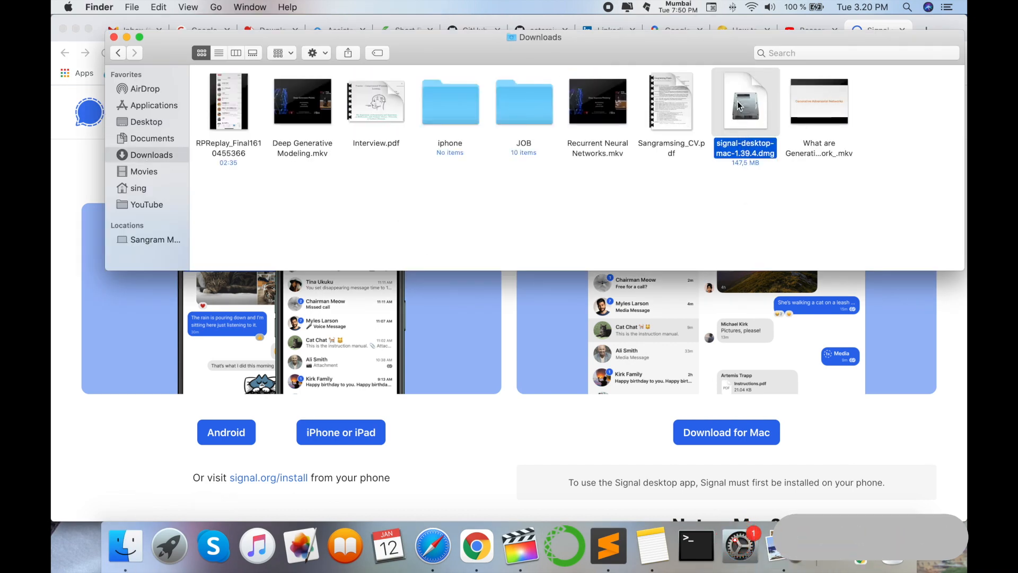
double_click(745, 101)
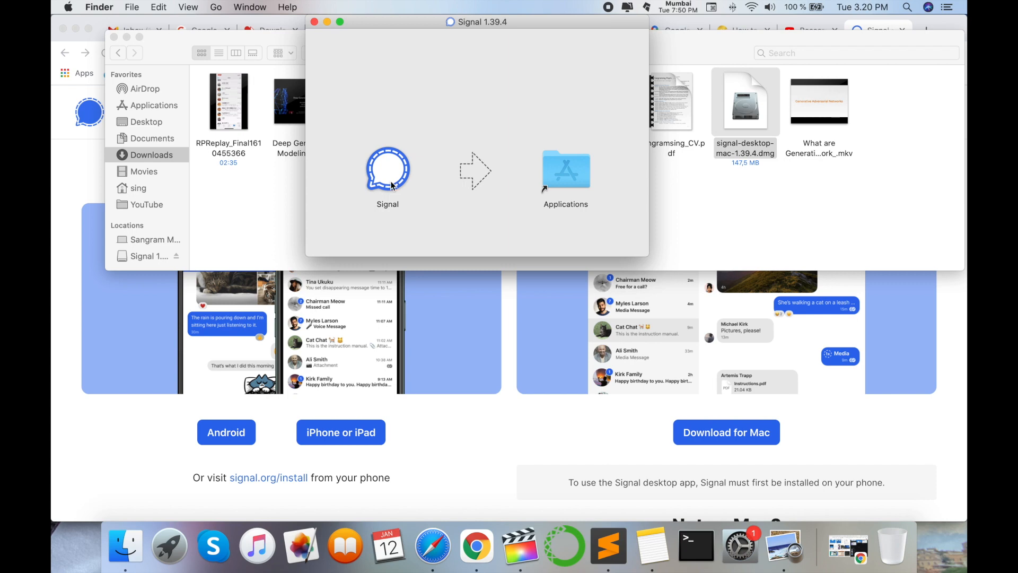
left_click_drag(388, 169, 572, 168)
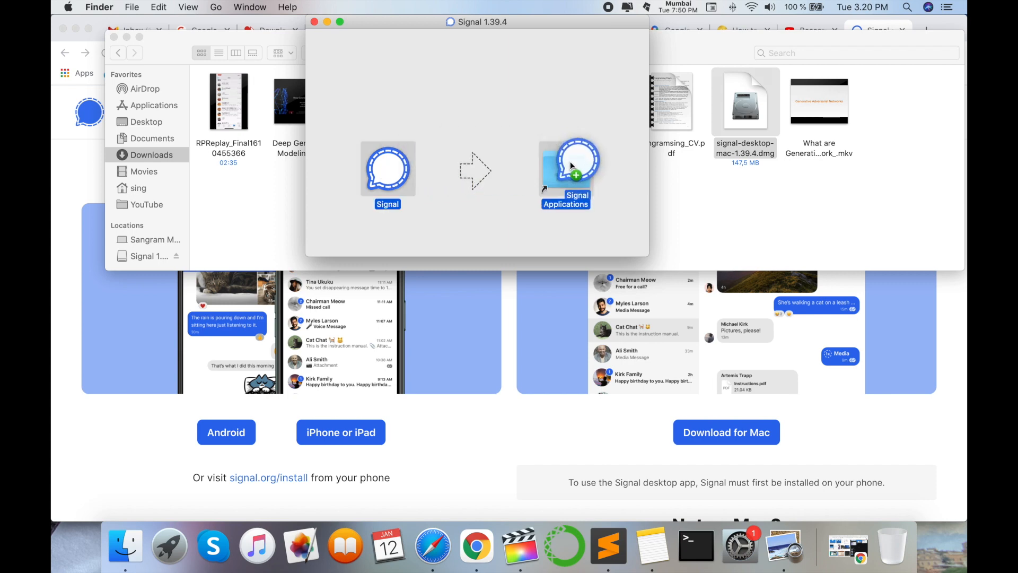
left_click_drag(388, 169, 565, 169)
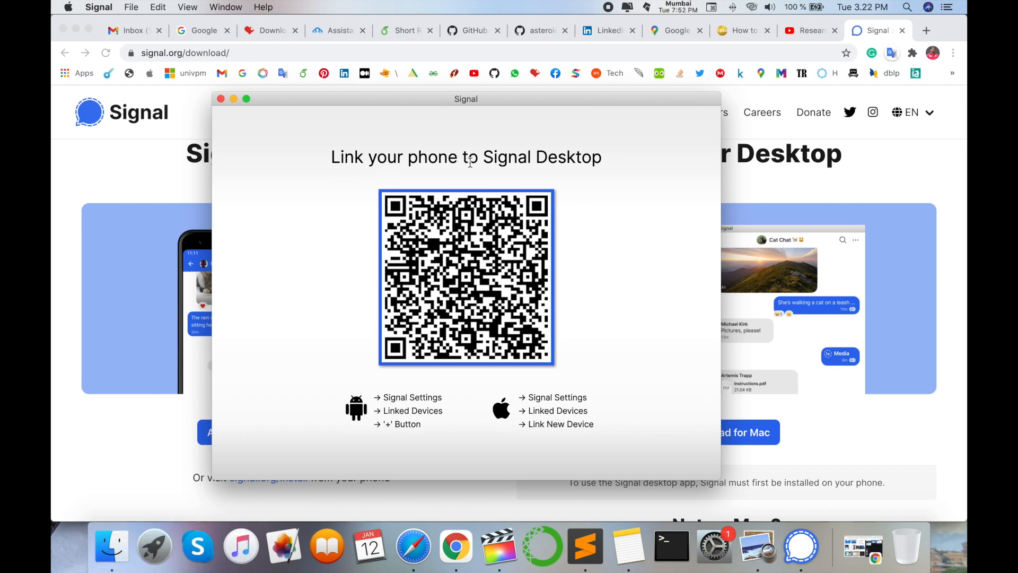
mouse_move(605, 172)
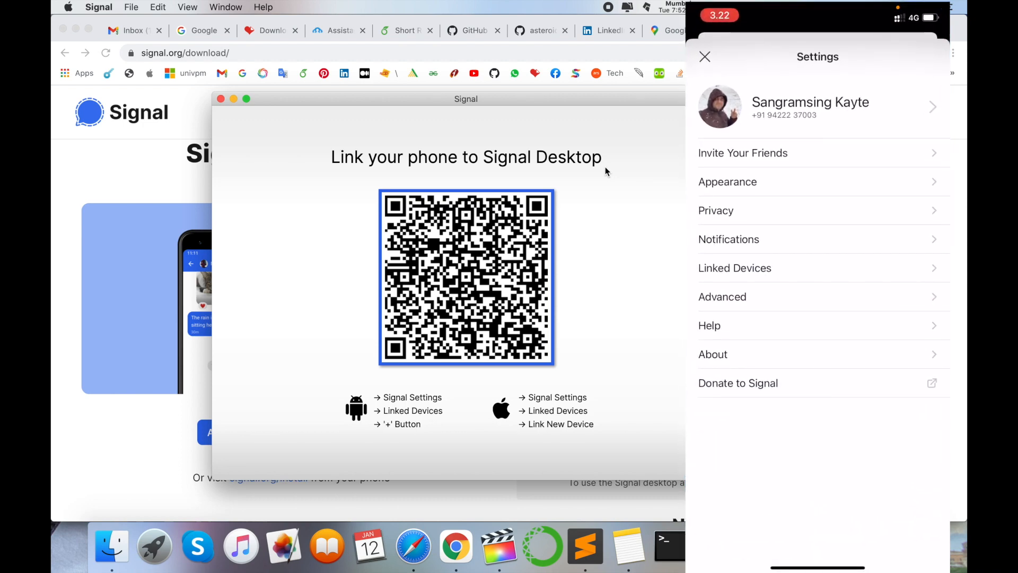
Step: Scan the QR code via the phone's Linked Devices and finish linking with the suggested device name
left_click(734, 268)
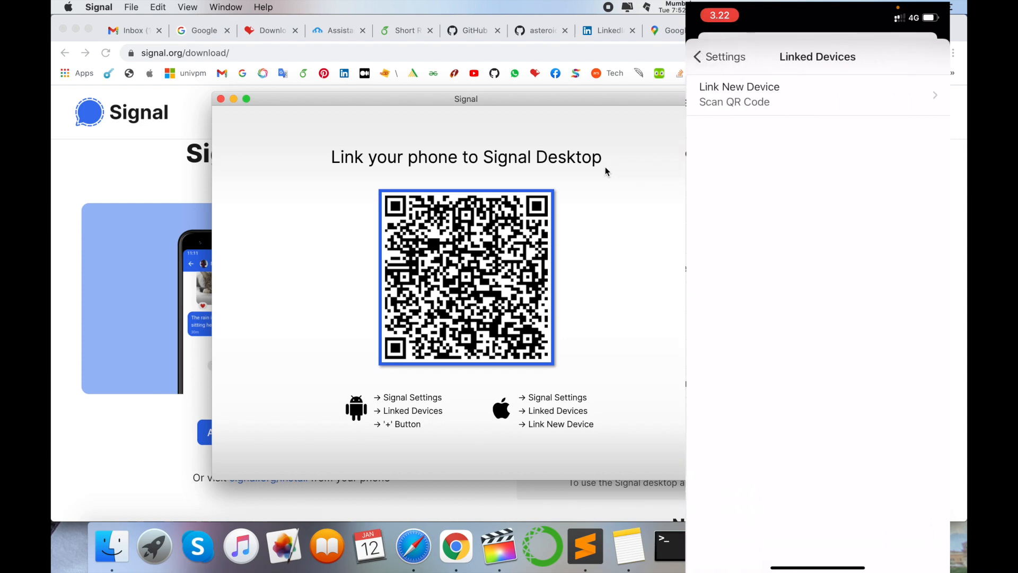
left_click(739, 95)
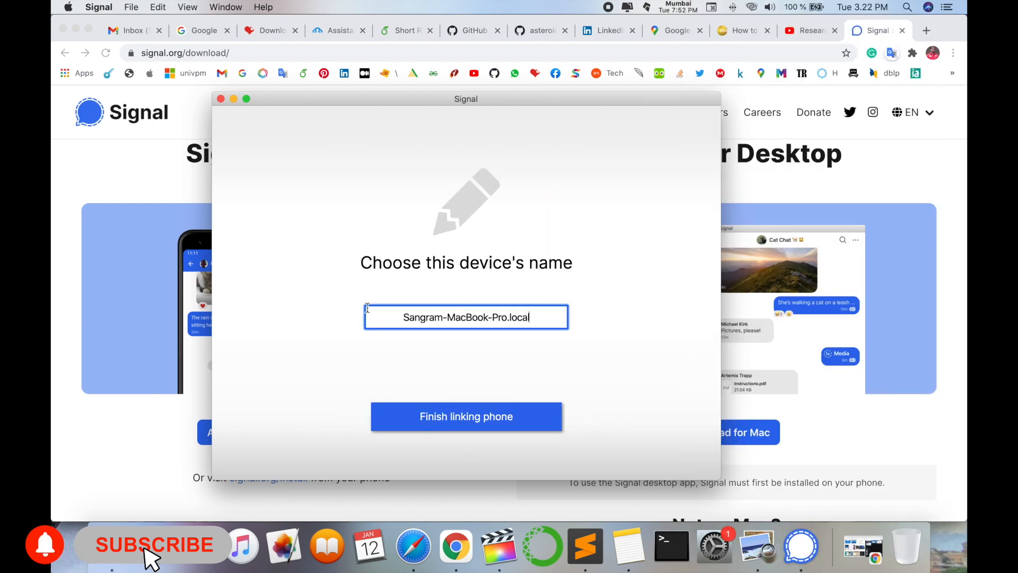
left_click(465, 415)
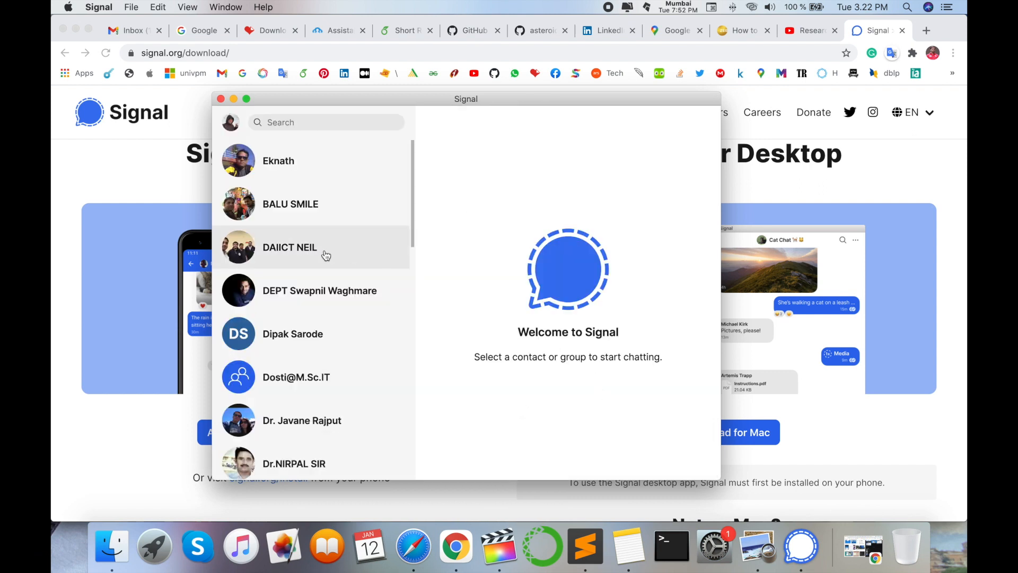
Step: Send "Hello kaha ho aap" to the top contact, Eknath
scroll("down", 3)
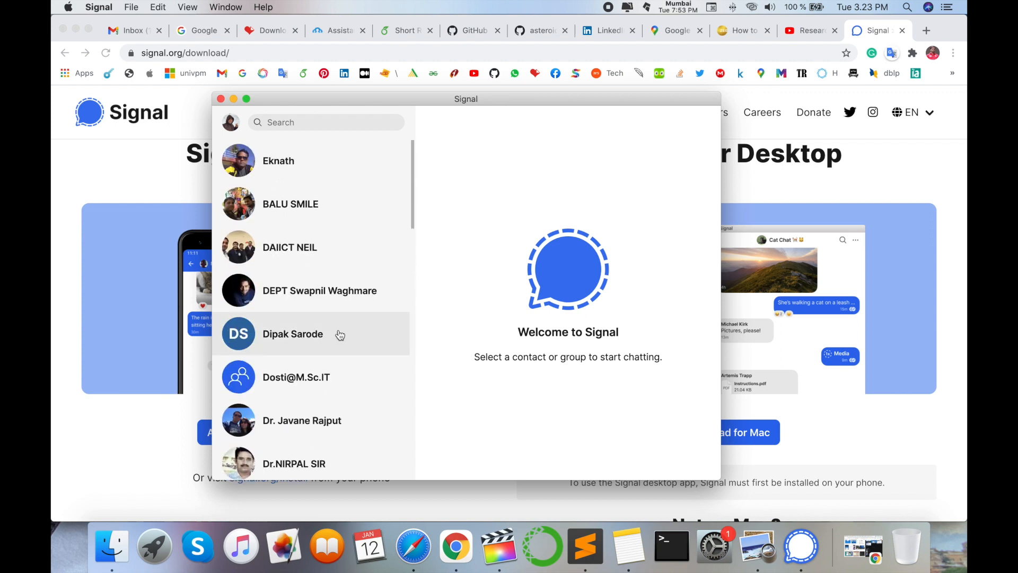
left_click(279, 160)
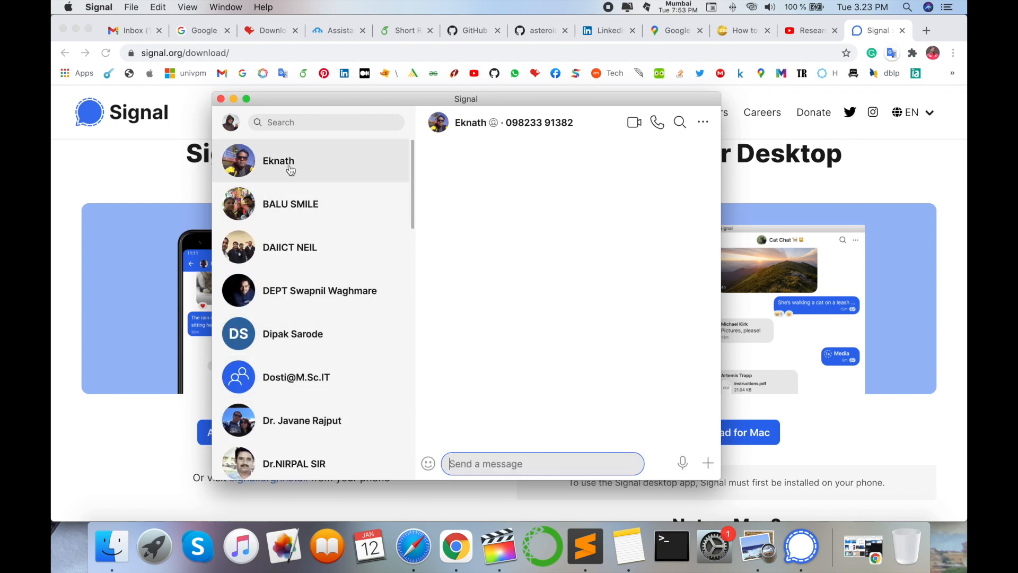
type("Hello k")
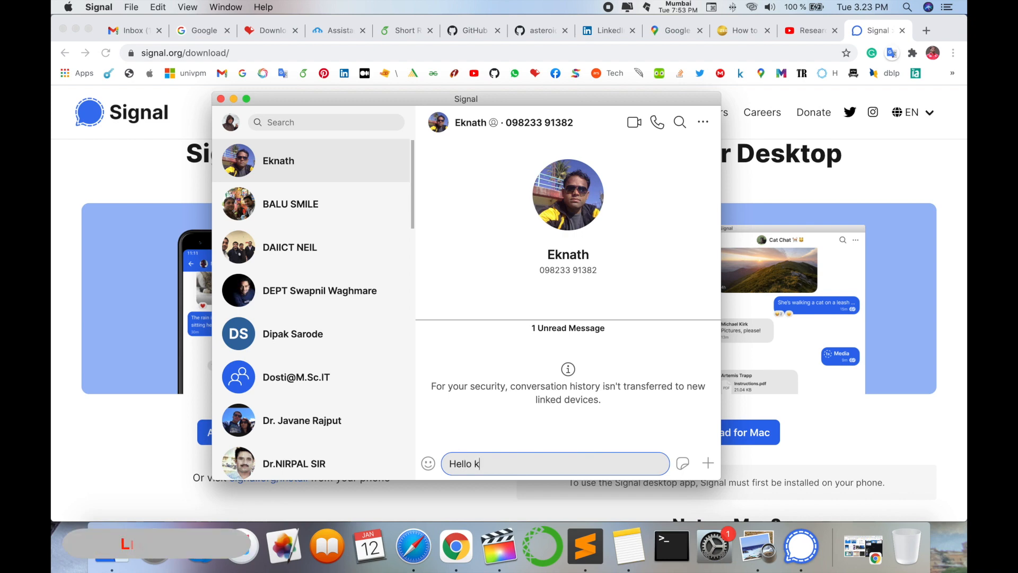
type("aha ho aap")
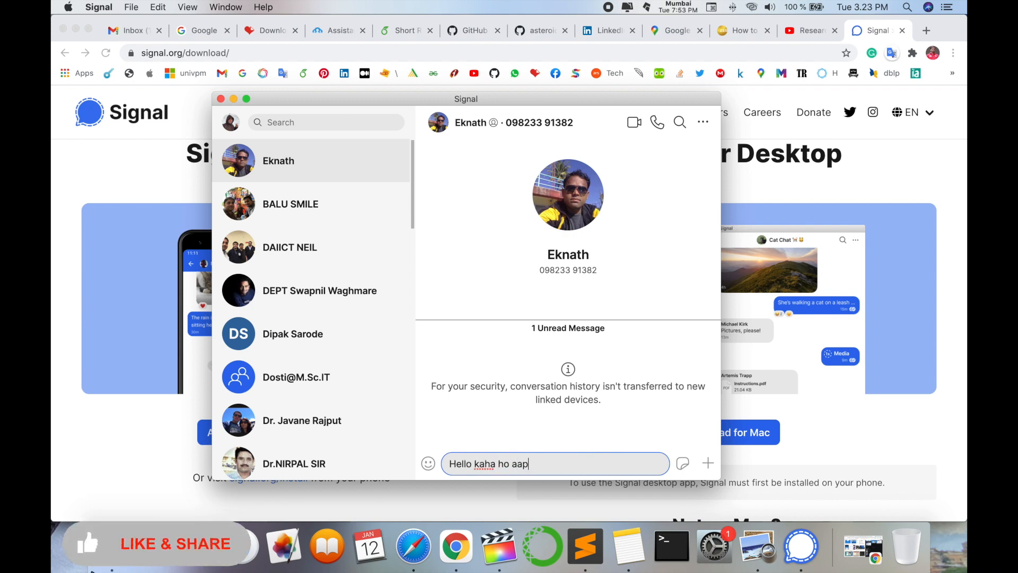
key("Return")
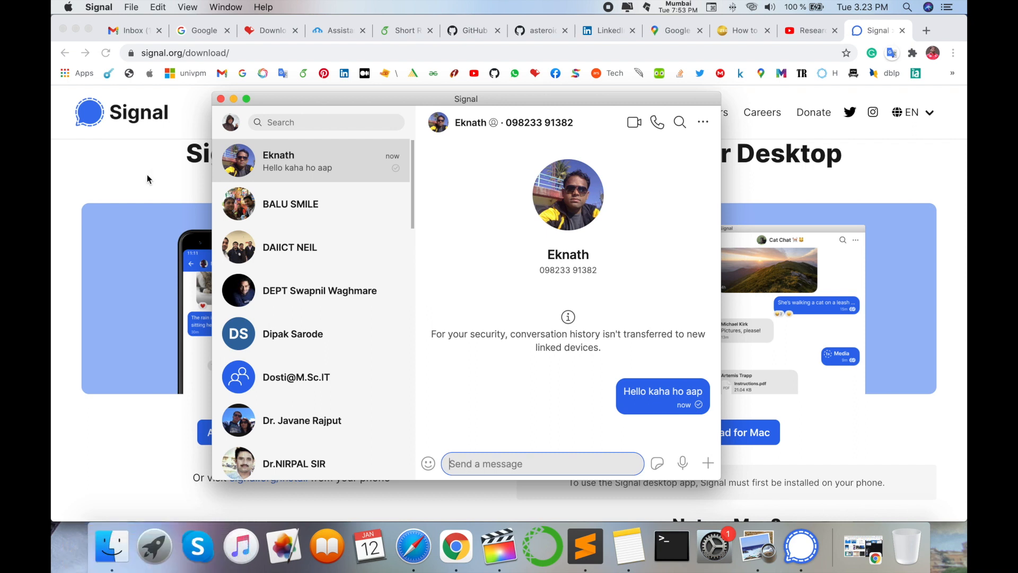
Step: Return to the Research Rocks YouTube channel page in Chrome
scroll("down", 3)
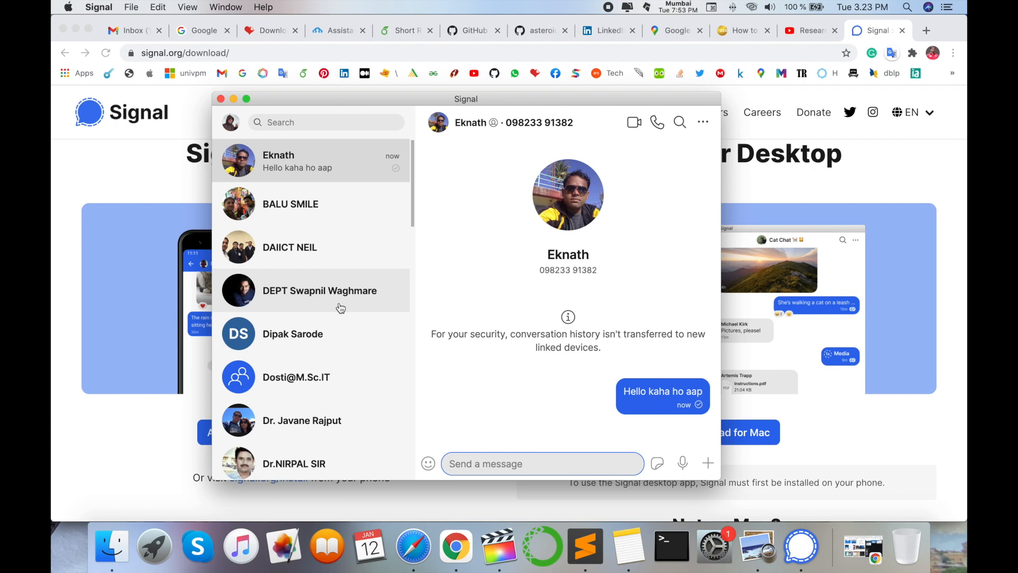
mouse_move(895, 13)
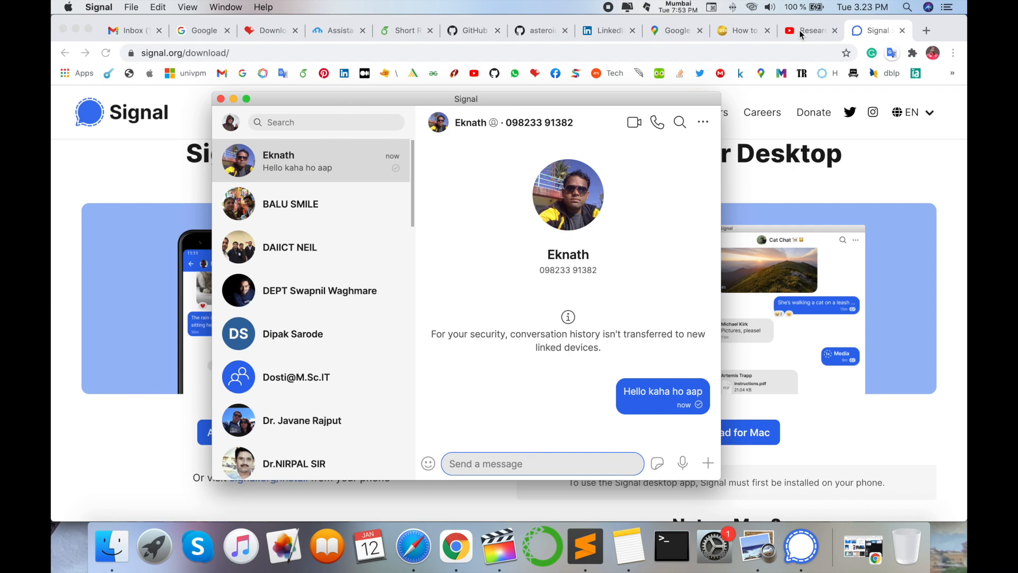
left_click(809, 29)
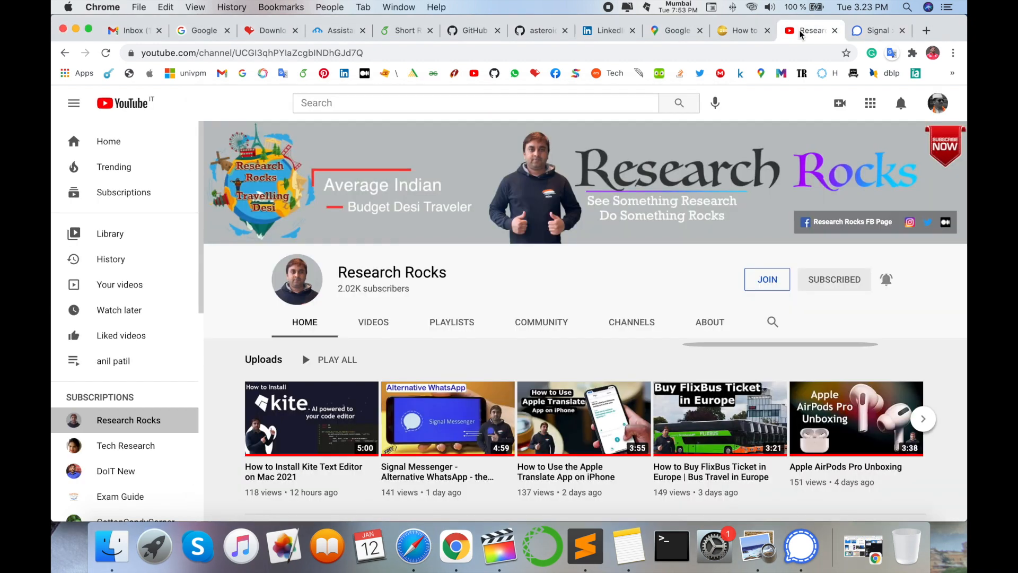